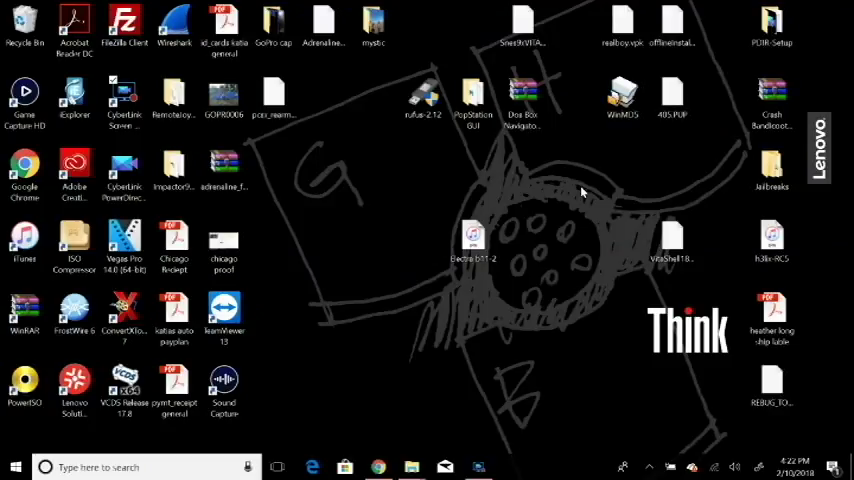
pyautogui.moveTo(568, 208)
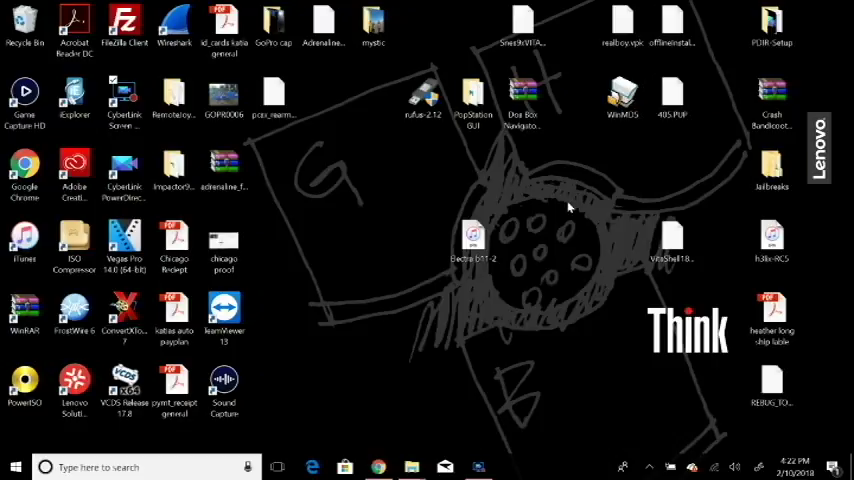
pyautogui.moveTo(524, 208)
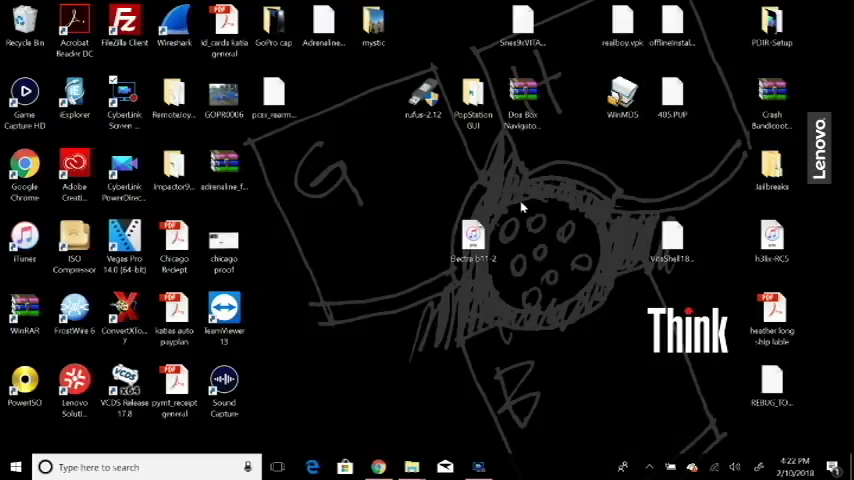
# - Select the Electra b11-2 IPA, then launch Impactor.exe from its desktop folder
pyautogui.click(472, 240)
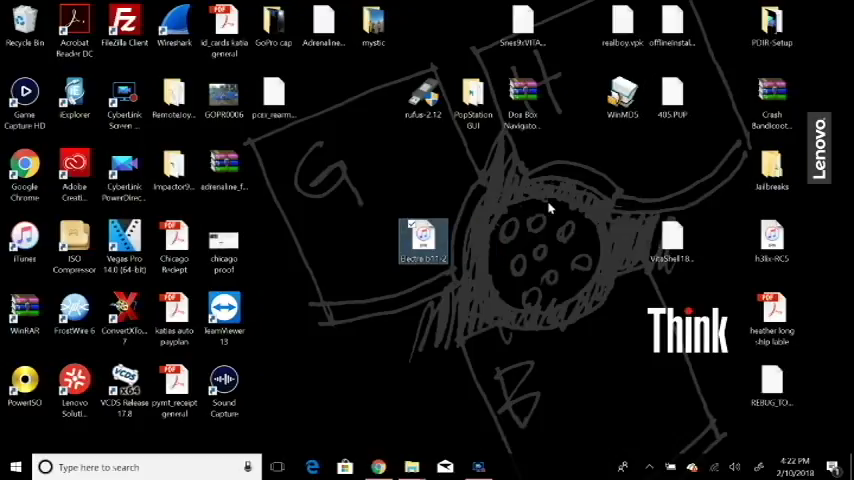
pyautogui.click(422, 240)
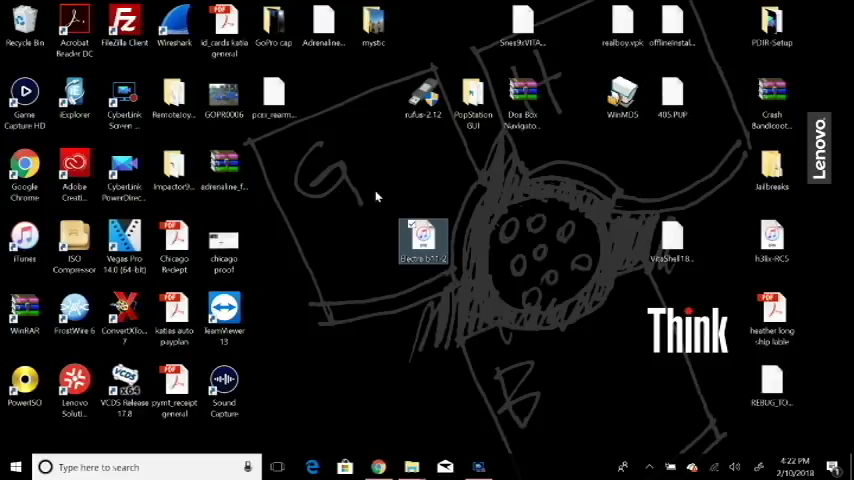
pyautogui.moveTo(450, 218)
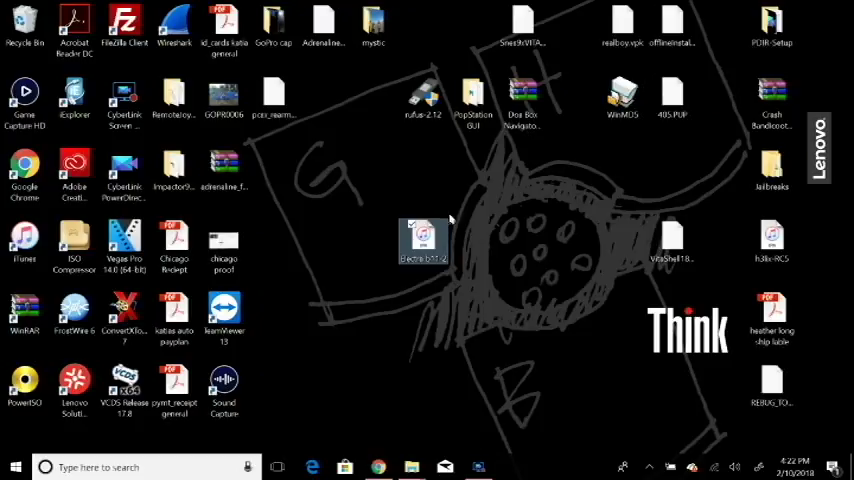
pyautogui.moveTo(416, 168)
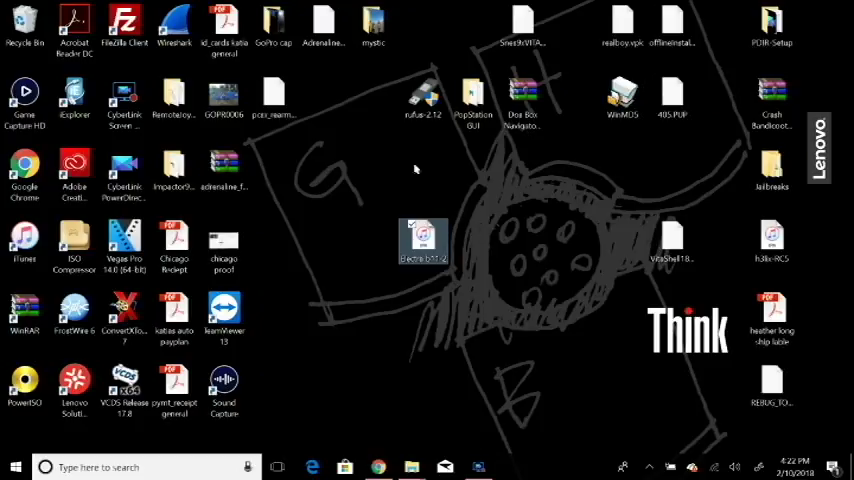
pyautogui.moveTo(378, 176)
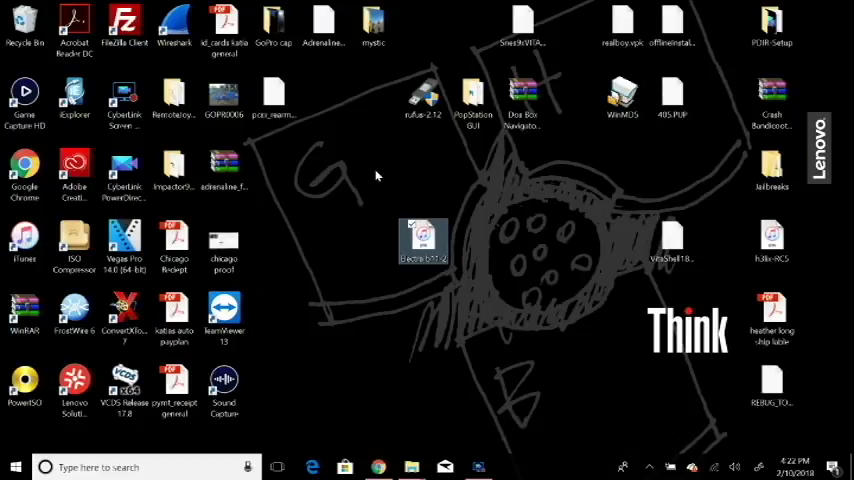
pyautogui.moveTo(324, 196)
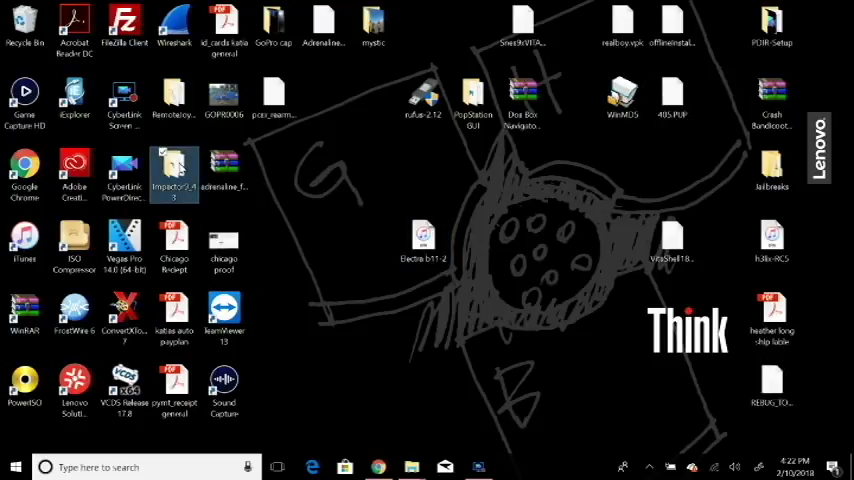
pyautogui.moveTo(176, 170)
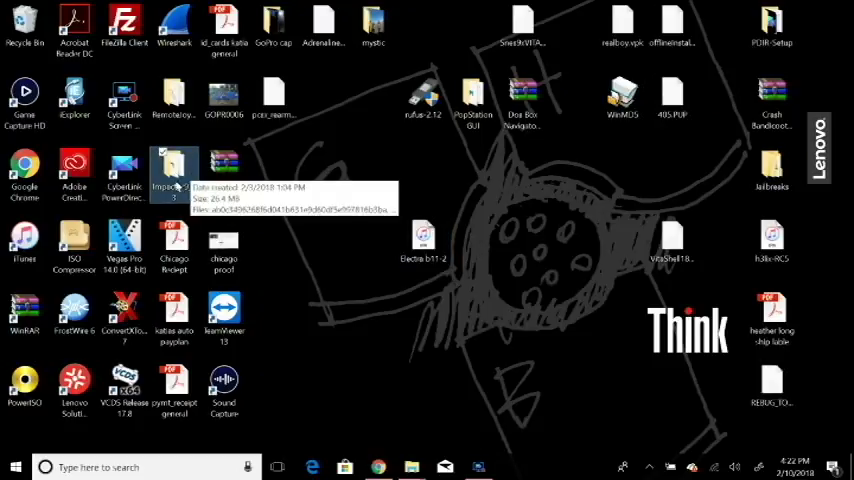
pyautogui.doubleClick(174, 170)
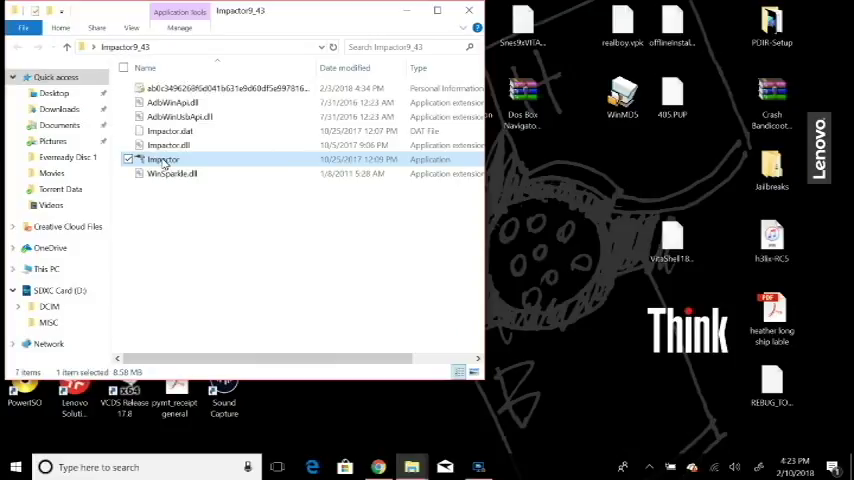
pyautogui.doubleClick(164, 160)
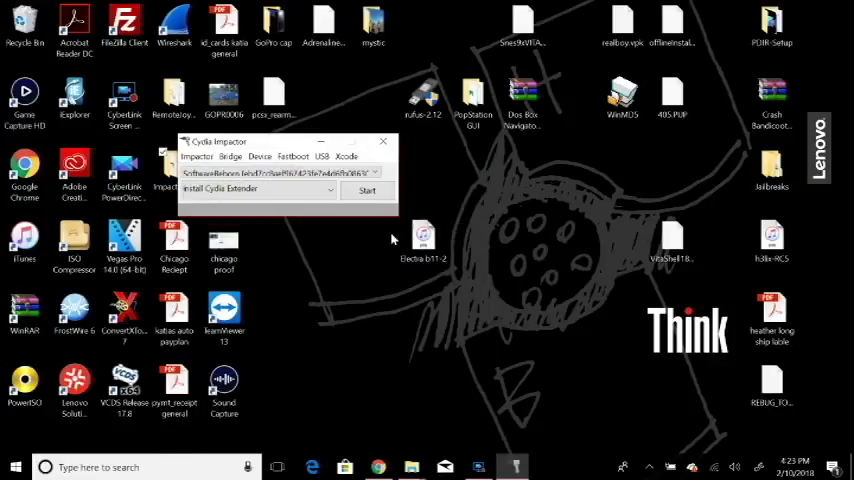
pyautogui.moveTo(530, 258)
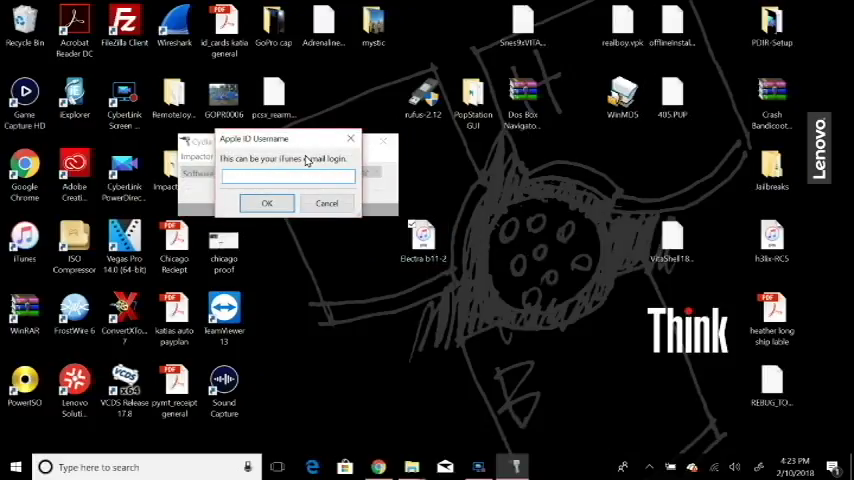
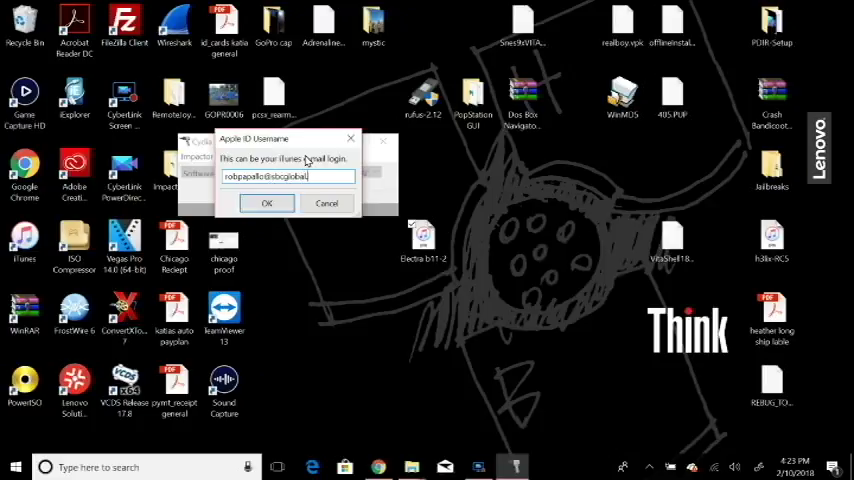
# - Enter the Apple ID email 'rob...sbcglobal' in the username prompt and confirm it
pyautogui.click(266, 204)
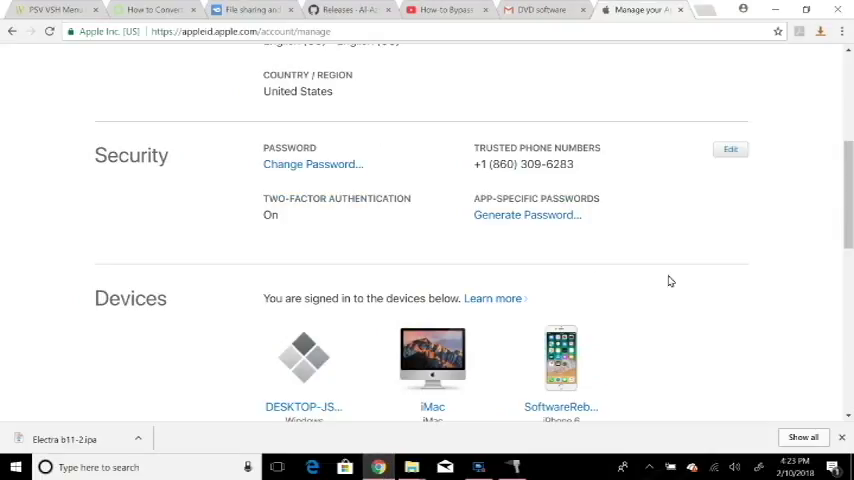
pyautogui.moveTo(688, 280)
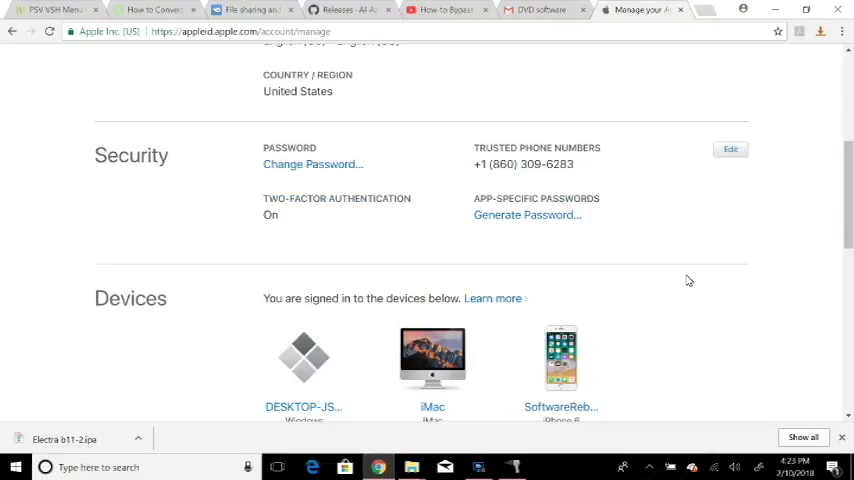
pyautogui.moveTo(676, 254)
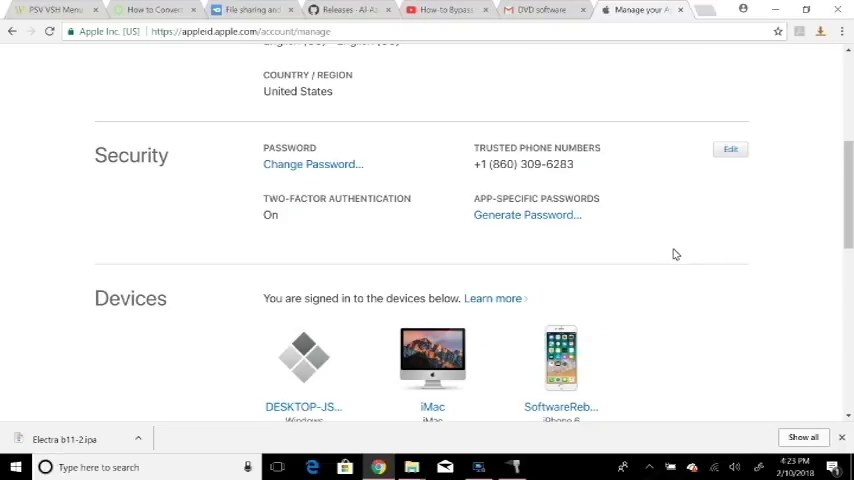
pyautogui.moveTo(656, 200)
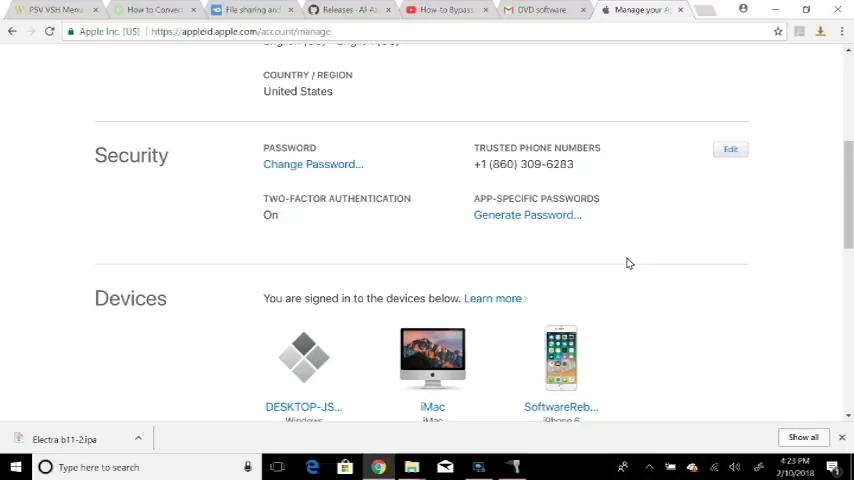
pyautogui.moveTo(528, 216)
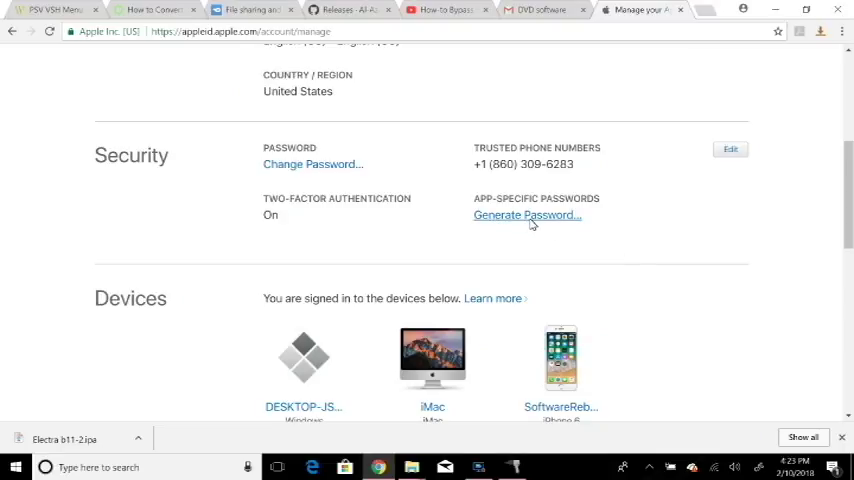
# - Generate an app-specific password labelled 'impactor' and select the result for copying
pyautogui.click(526, 216)
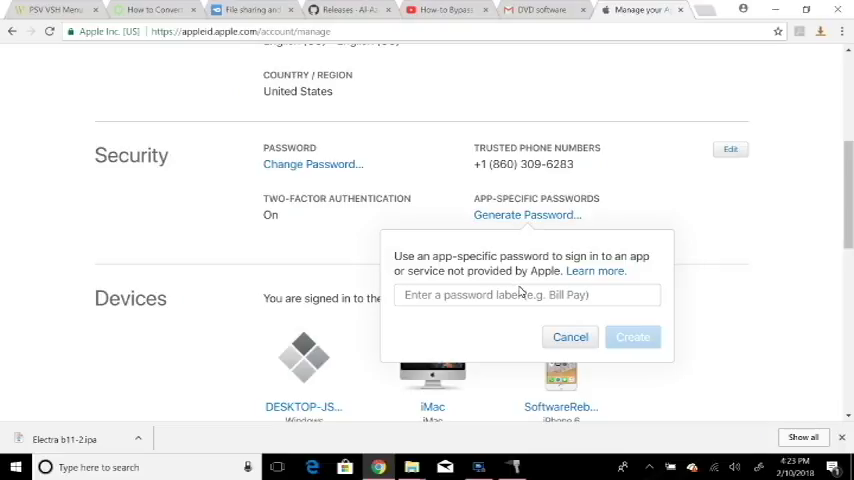
pyautogui.click(528, 294)
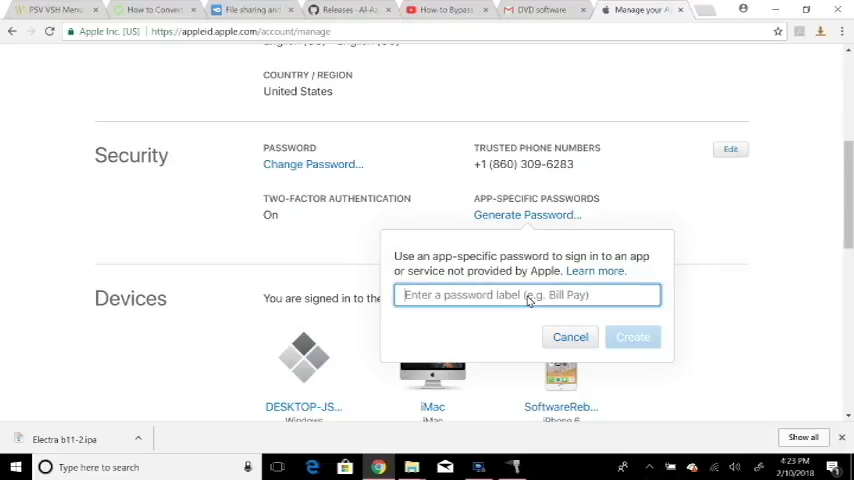
pyautogui.write('impactor')
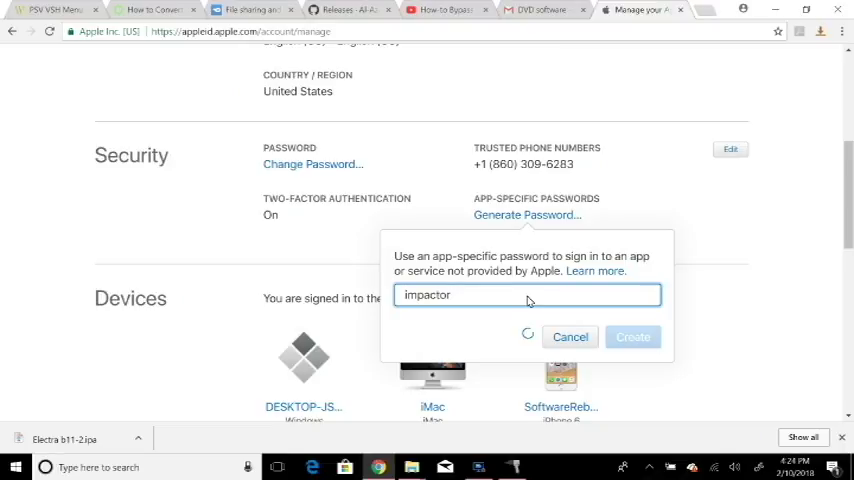
pyautogui.click(632, 336)
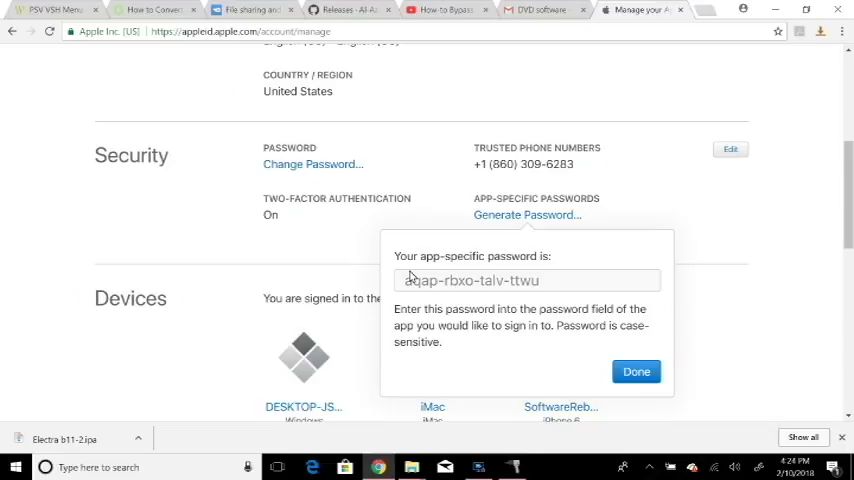
pyautogui.tripleClick(470, 280)
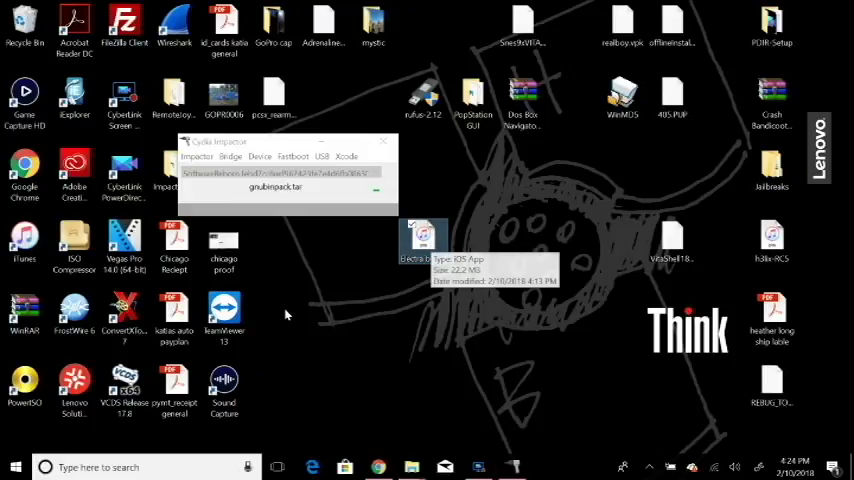
pyautogui.moveTo(332, 358)
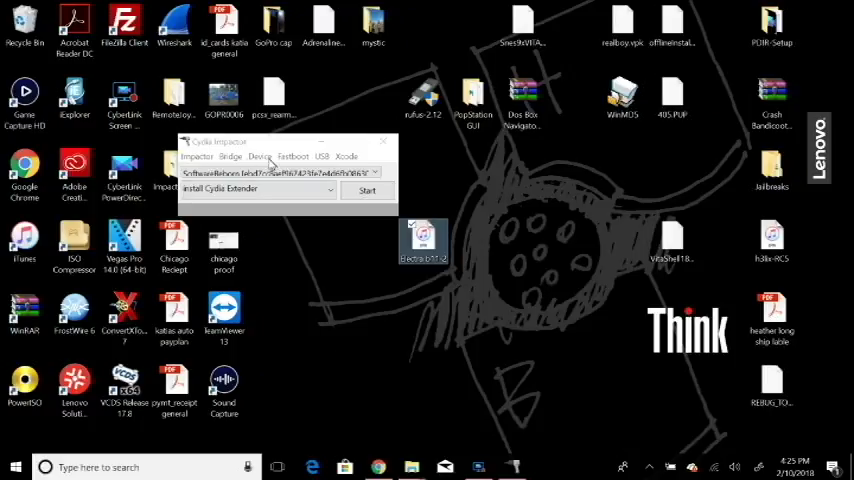
pyautogui.moveTo(360, 112)
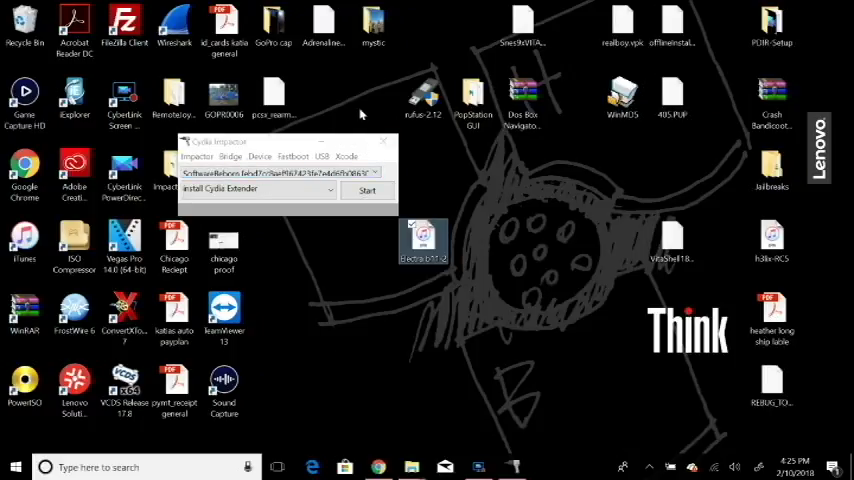